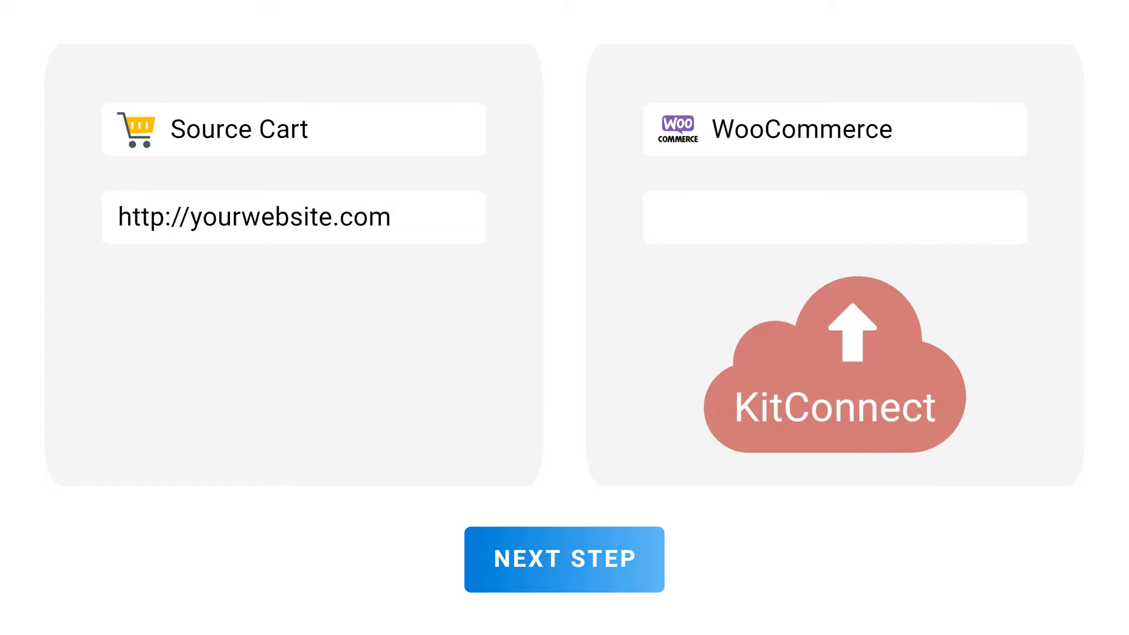
{"action": "type", "text": "https://woostore.com"}
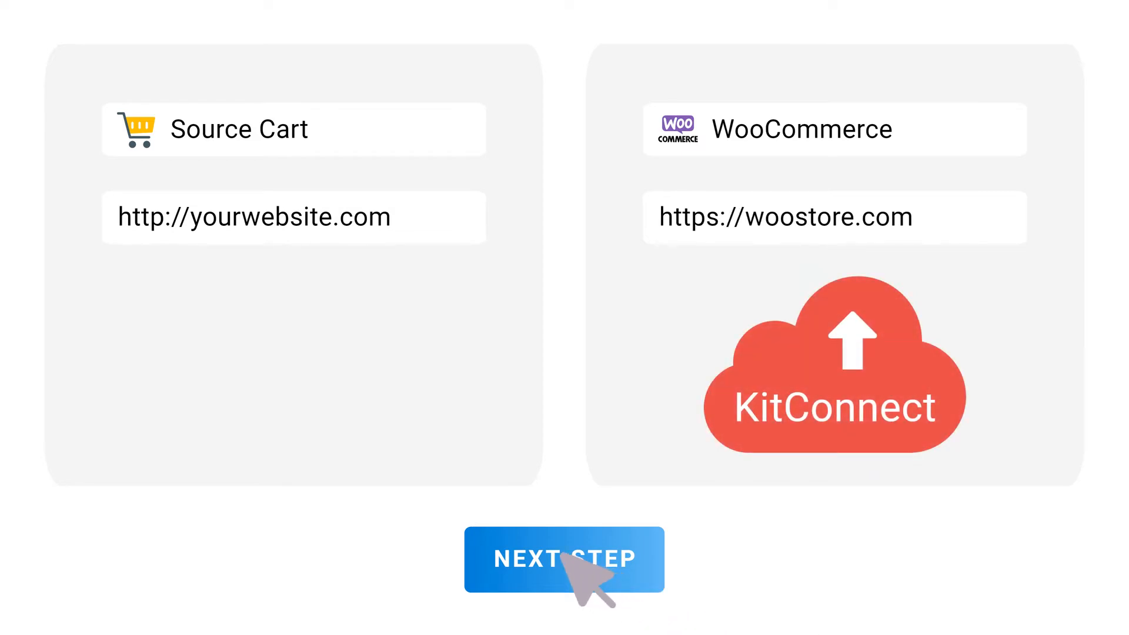
{"action": "left_click", "coordinate": [564, 559]}
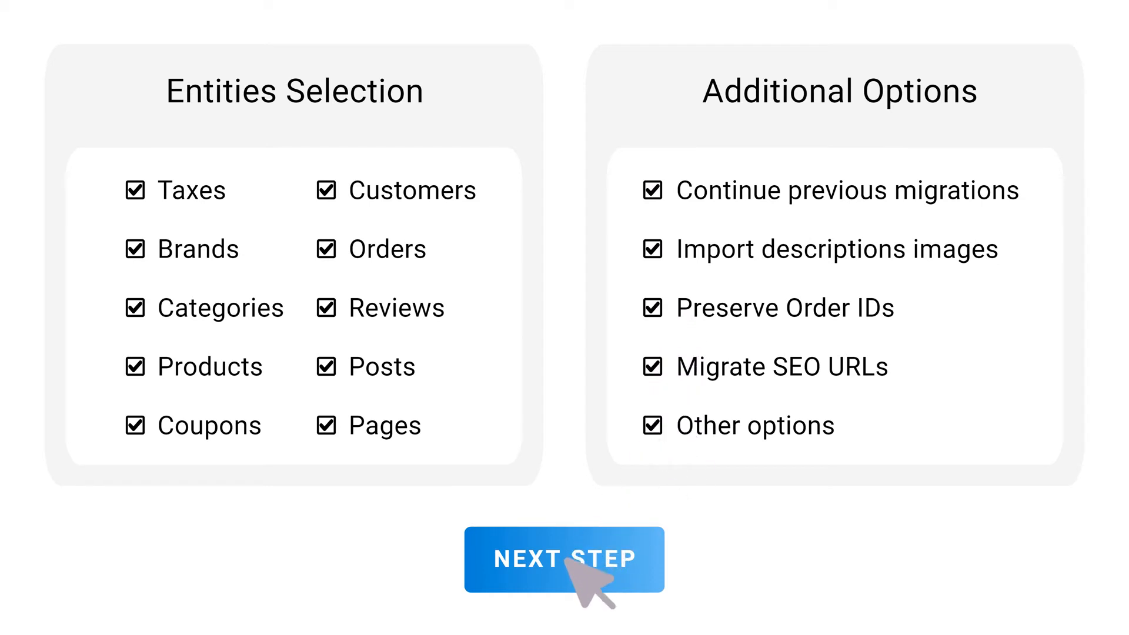
Step: Start the migration with all data entities and all additional options selected
{"action": "left_click", "coordinate": [563, 559]}
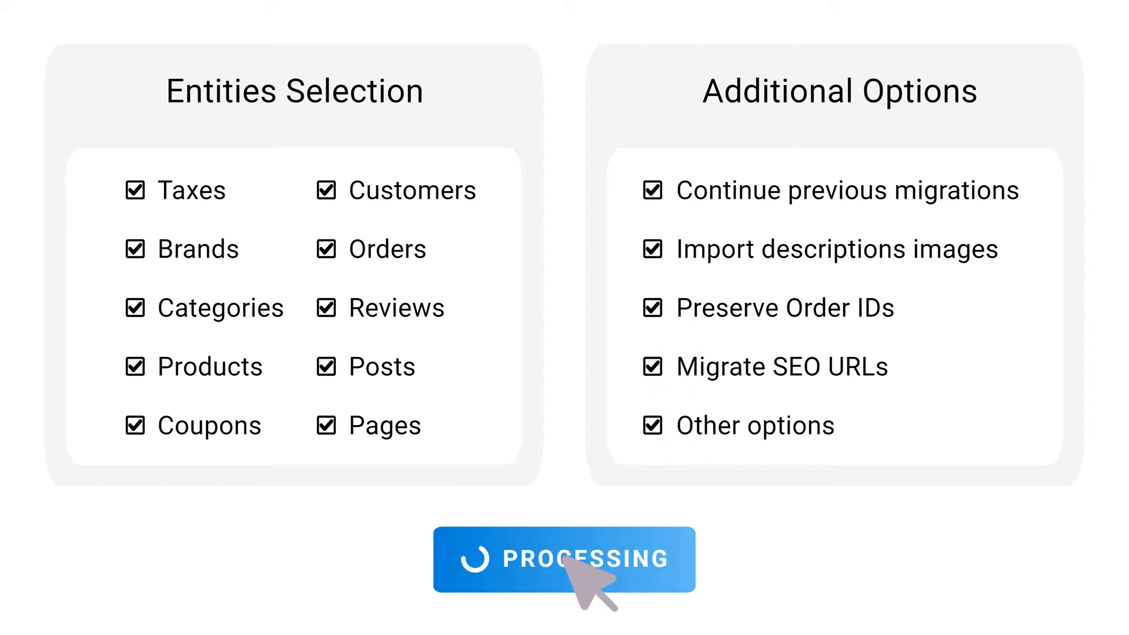
{"action": "left_click", "coordinate": [563, 558]}
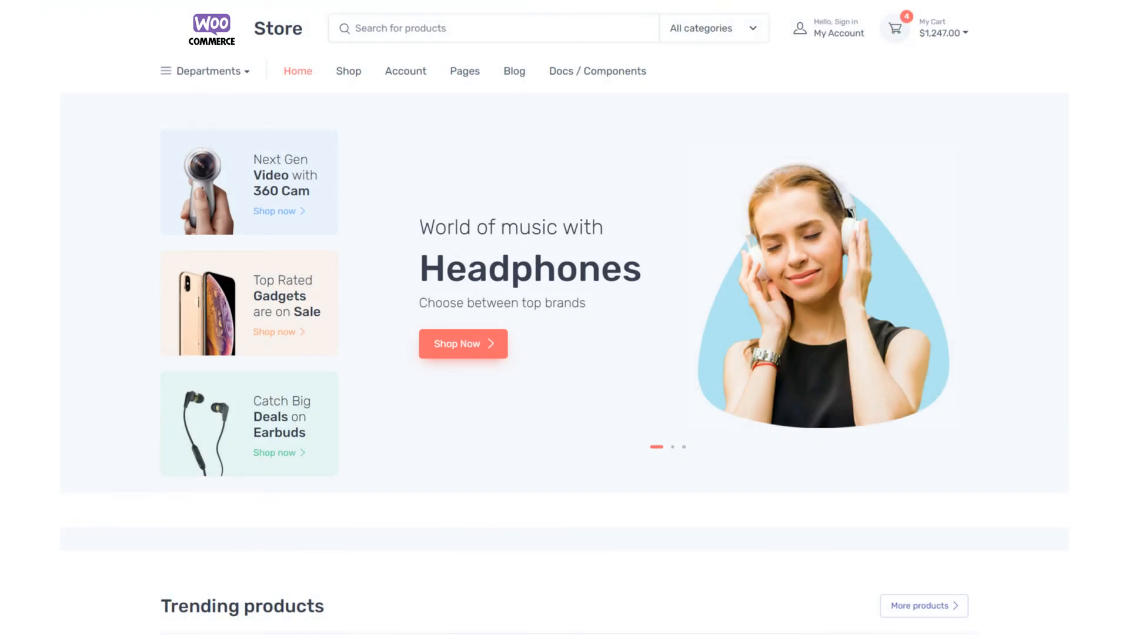
Step: Scroll the storefront home page down to the Trending products grid with prices like $317.40
{"action": "scroll", "scroll_direction": "down", "scroll_amount": 3}
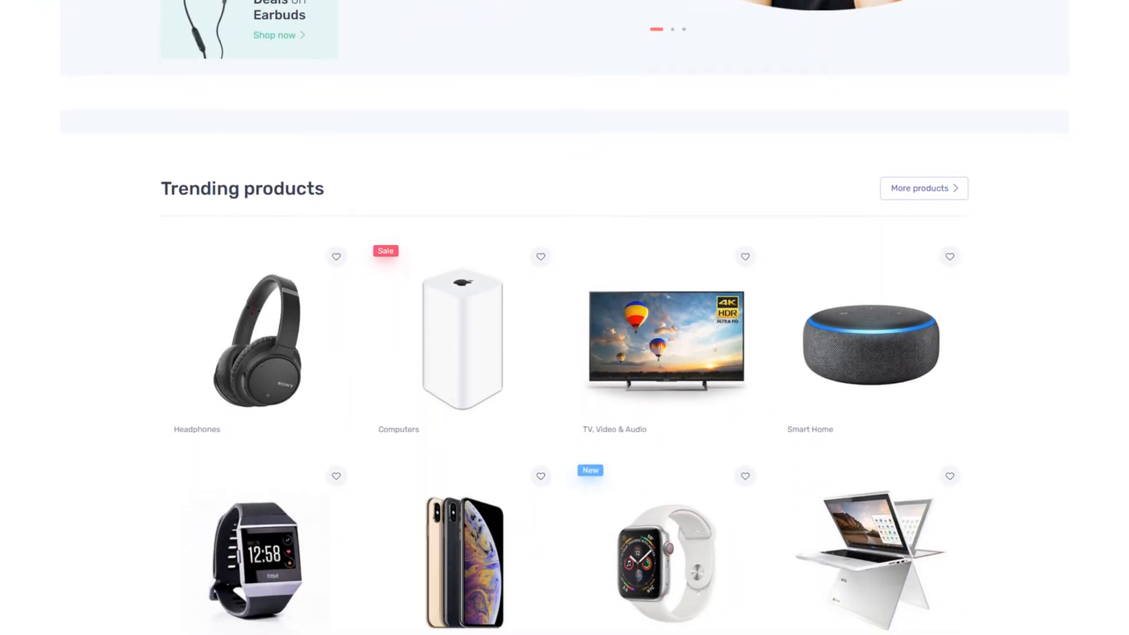
{"action": "scroll", "scroll_direction": "down", "scroll_amount": 3}
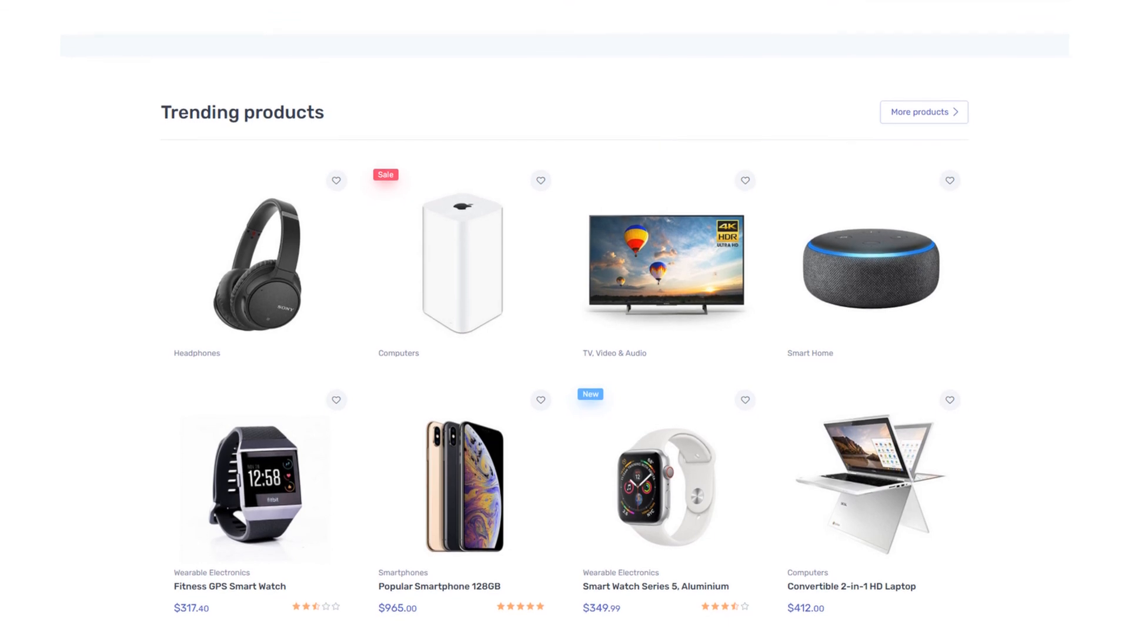